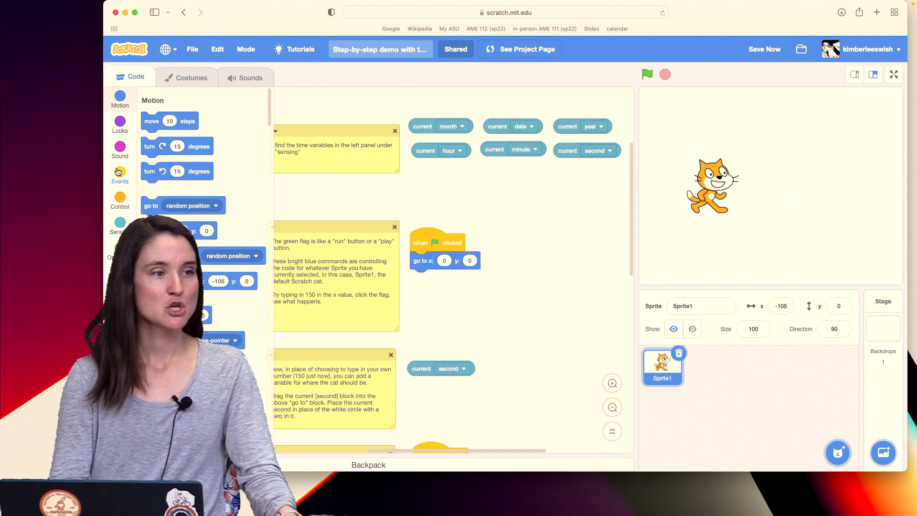
Step: Browse the Events blocks, then the Sensing blocks to find the time reporters
click(119, 223)
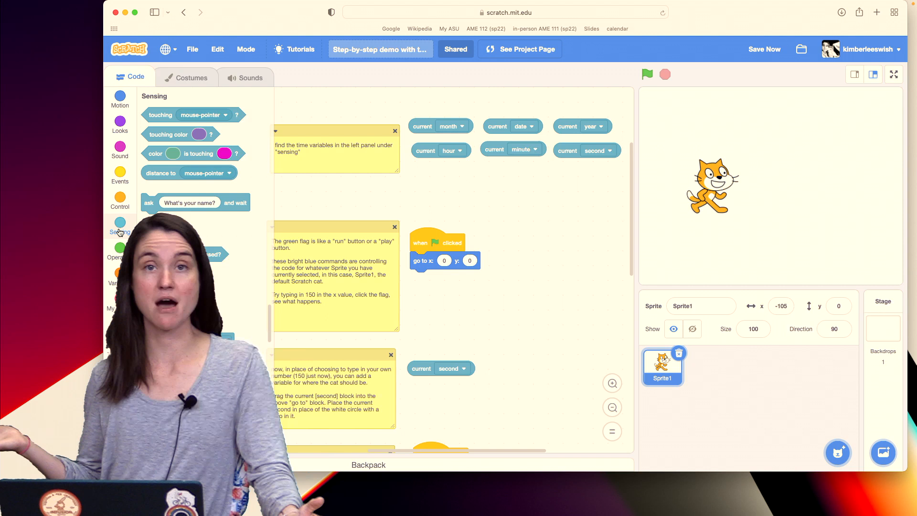
click(765, 49)
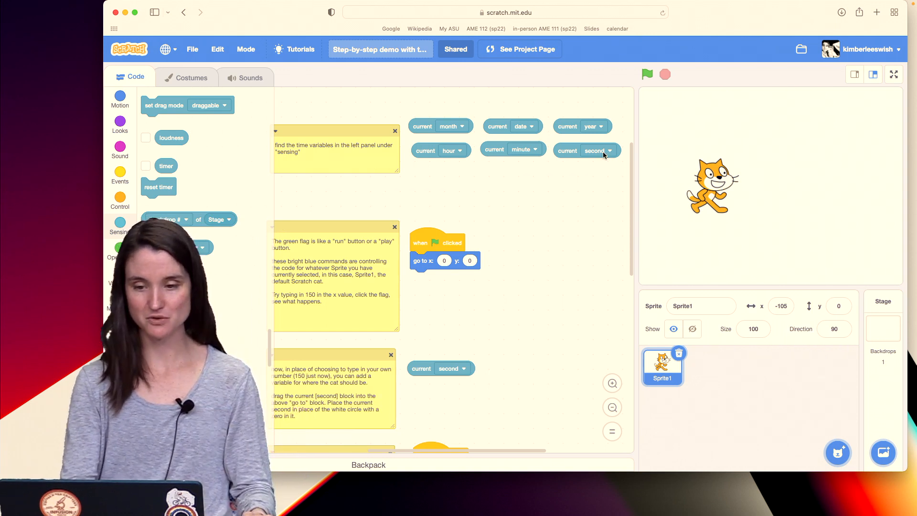
mouse_move(591, 193)
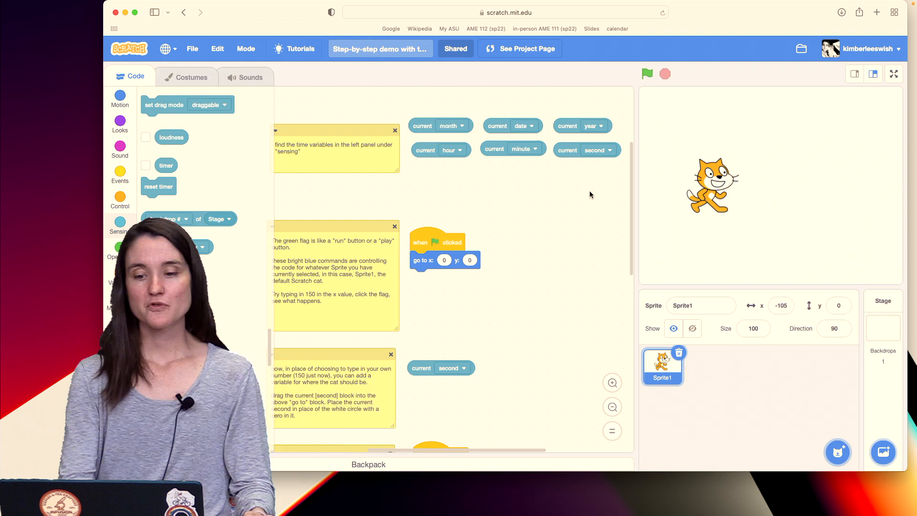
Step: Run the project twice so the cat stands at the stage centre, x 0 y 0
scroll(down, 3)
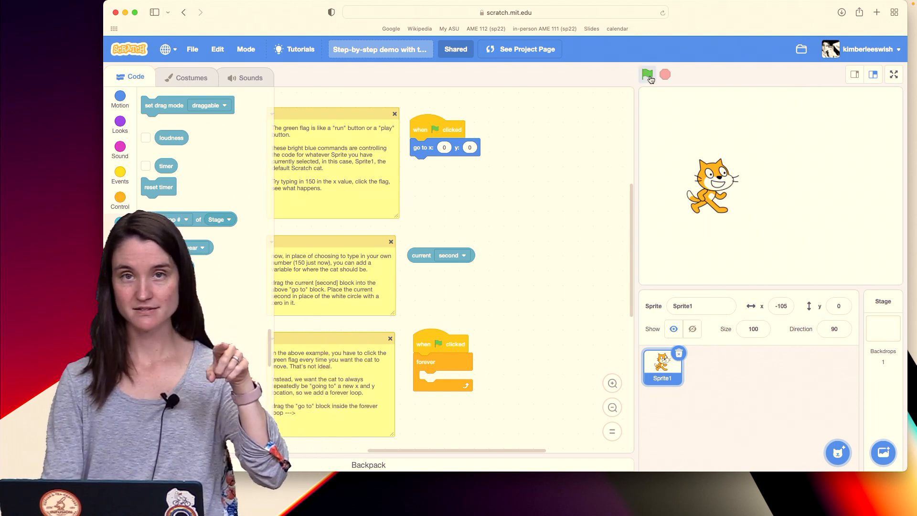
click(647, 75)
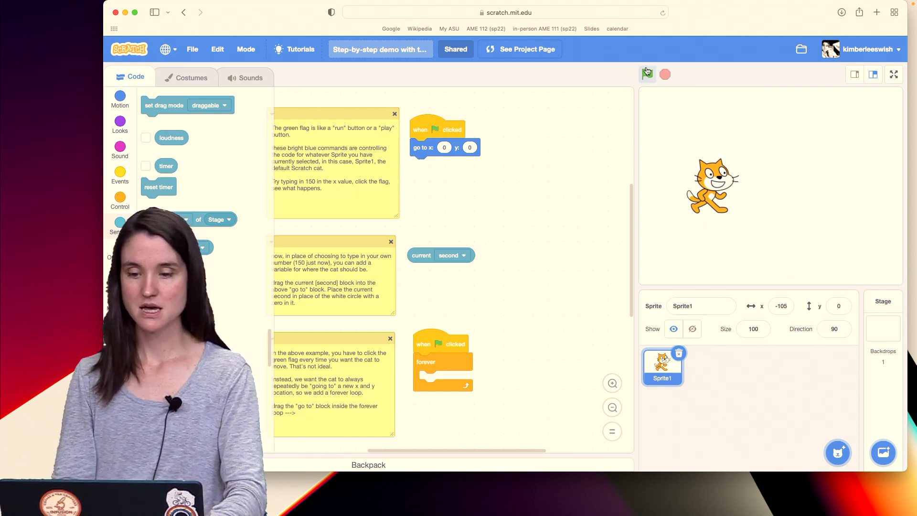
click(647, 74)
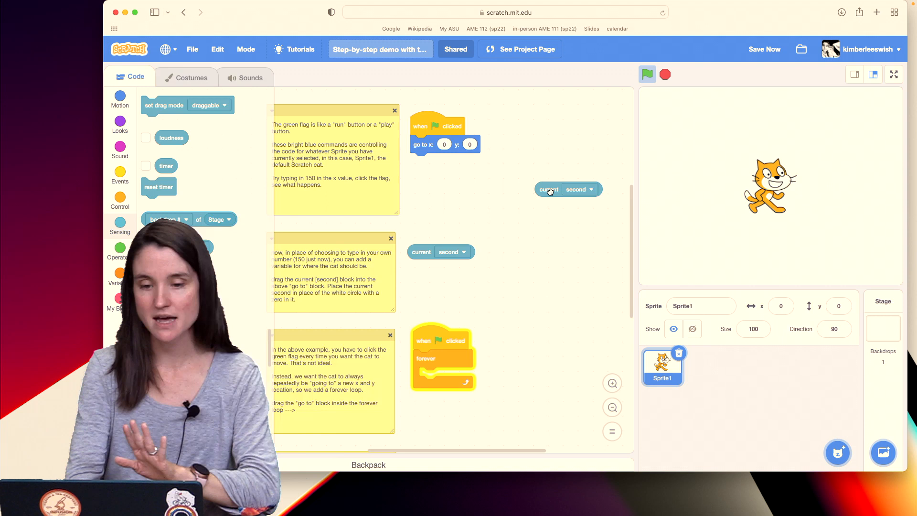
Step: Use current second as the go to x value and run it, moving the cat to x 50
drag(549, 189, 459, 157)
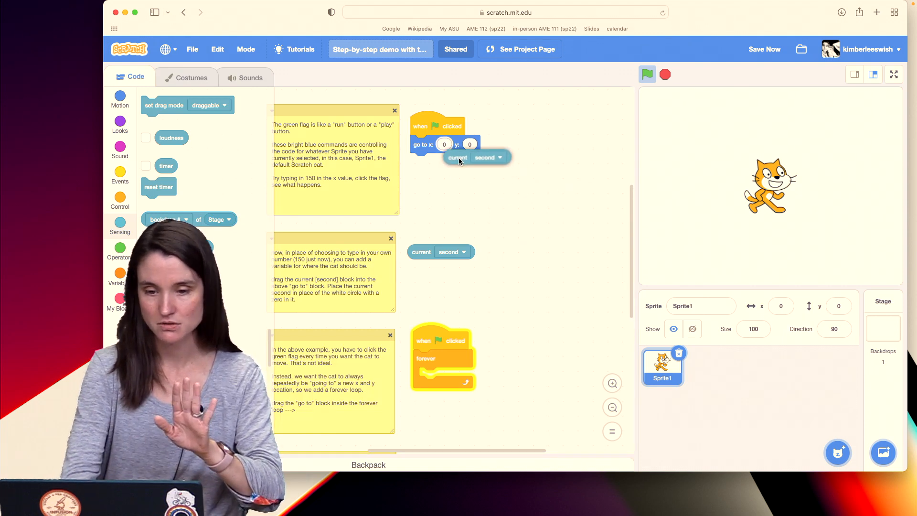
drag(477, 157, 444, 145)
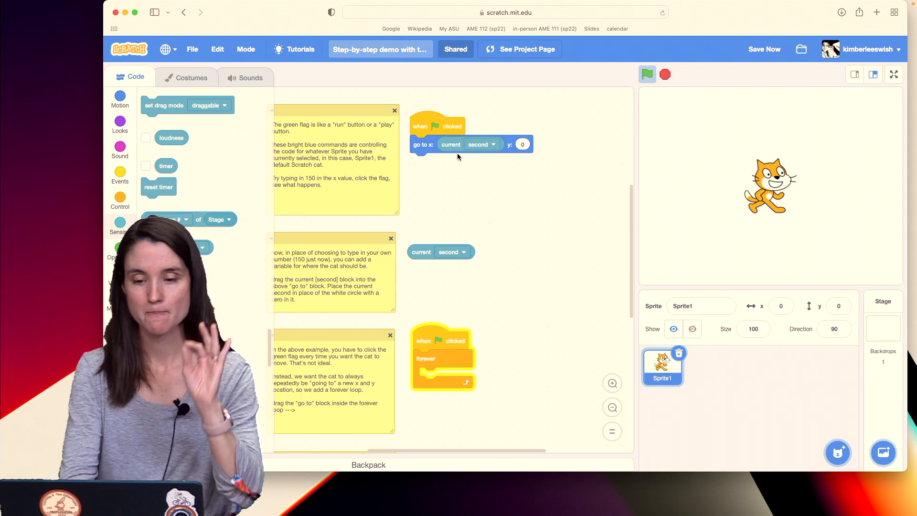
mouse_move(647, 80)
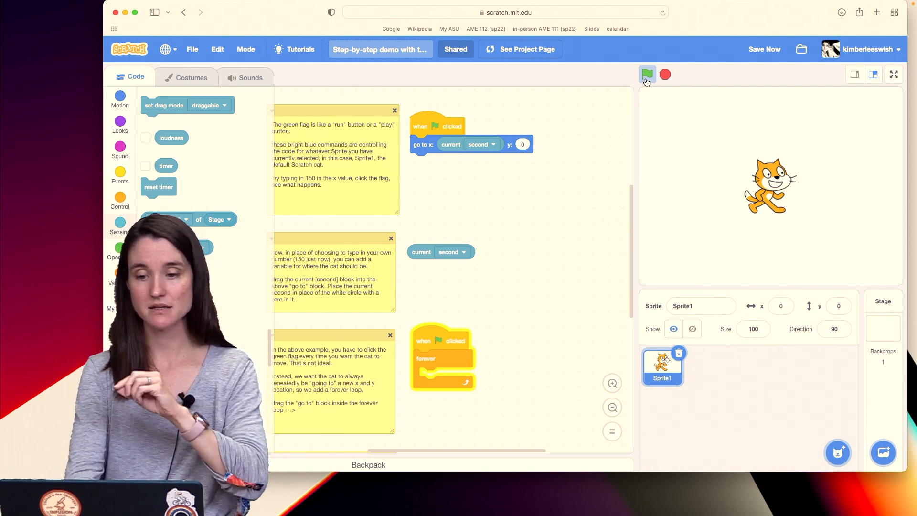
click(646, 75)
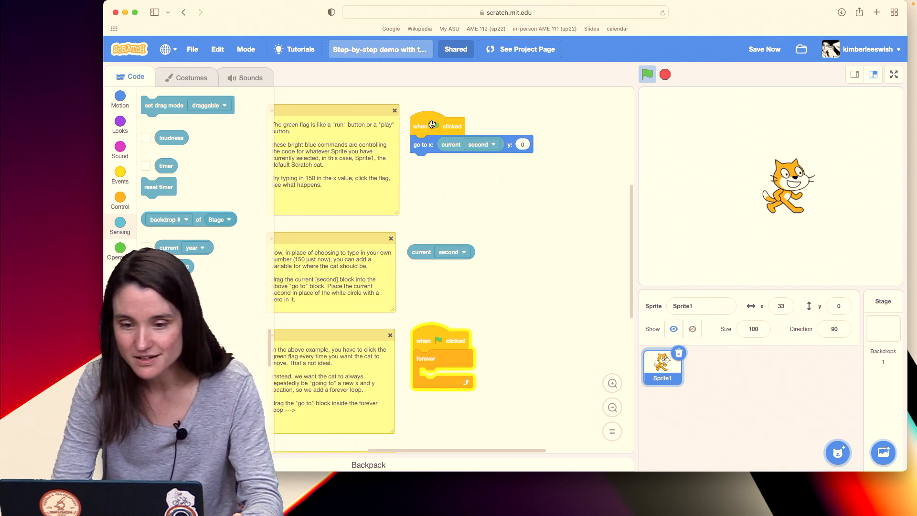
click(647, 75)
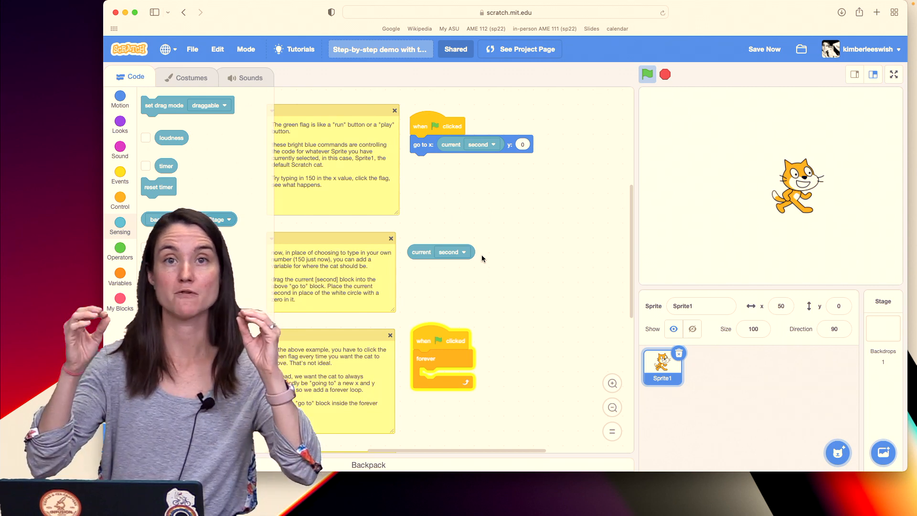
Step: Move the go to x: current second block into the forever loop and run it
click(119, 199)
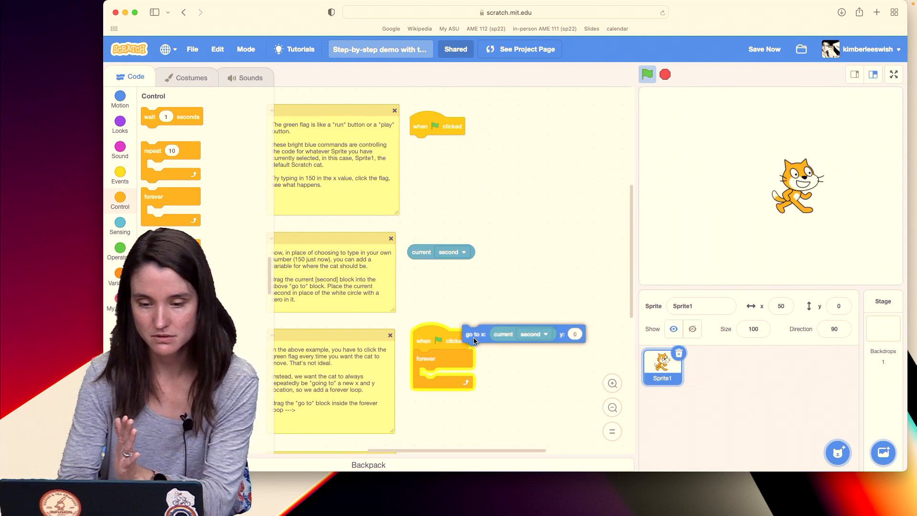
drag(474, 333, 432, 377)
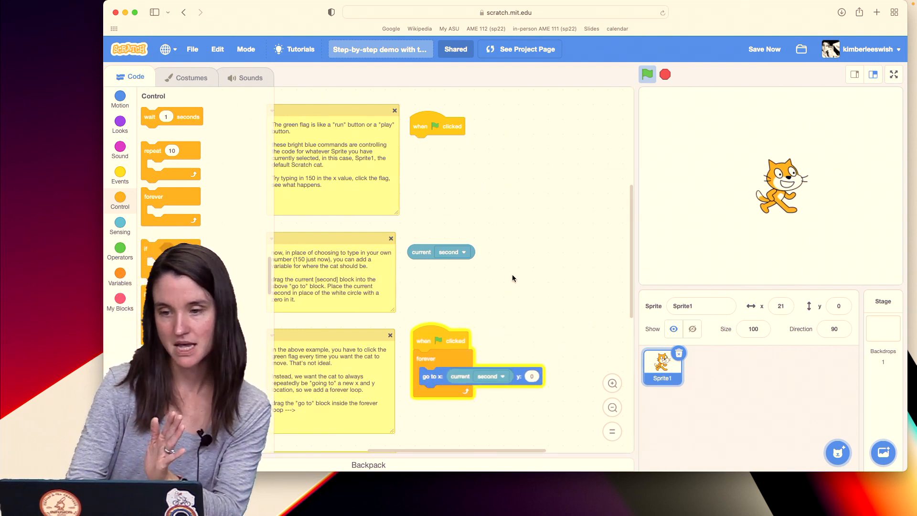
click(647, 74)
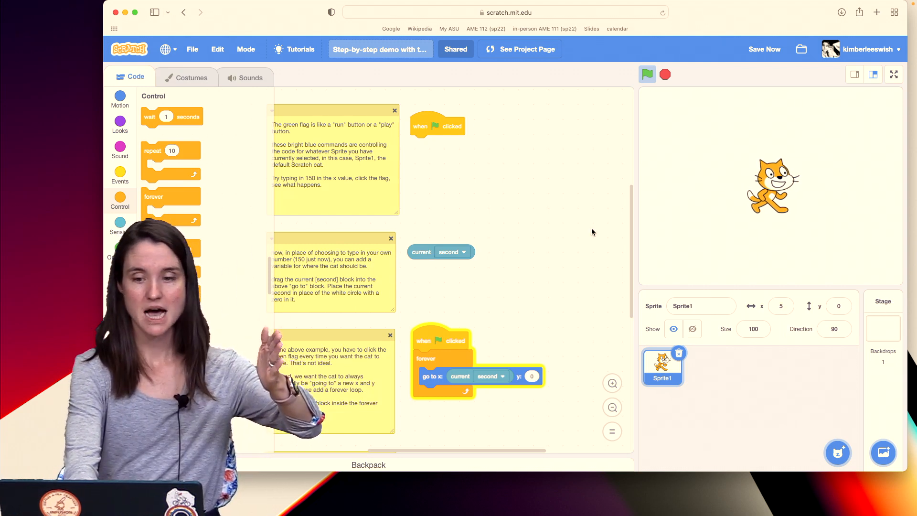
Step: Pull the operator blocks apart and combine current second × 200 with the 59 block
scroll(down, 3)
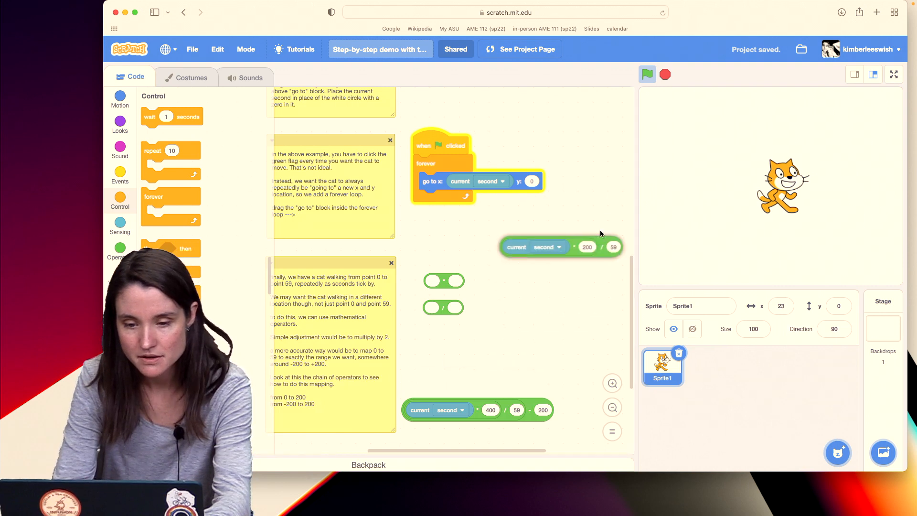
drag(560, 246, 532, 225)
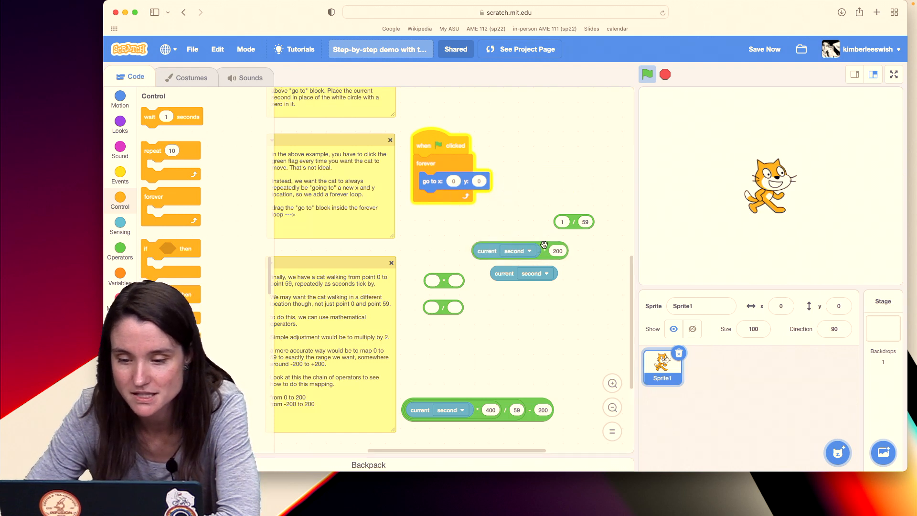
drag(519, 251, 596, 237)
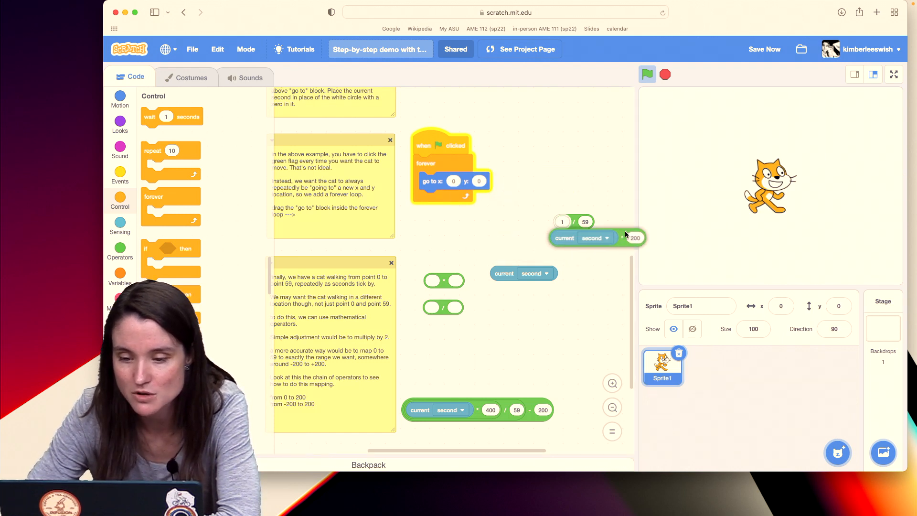